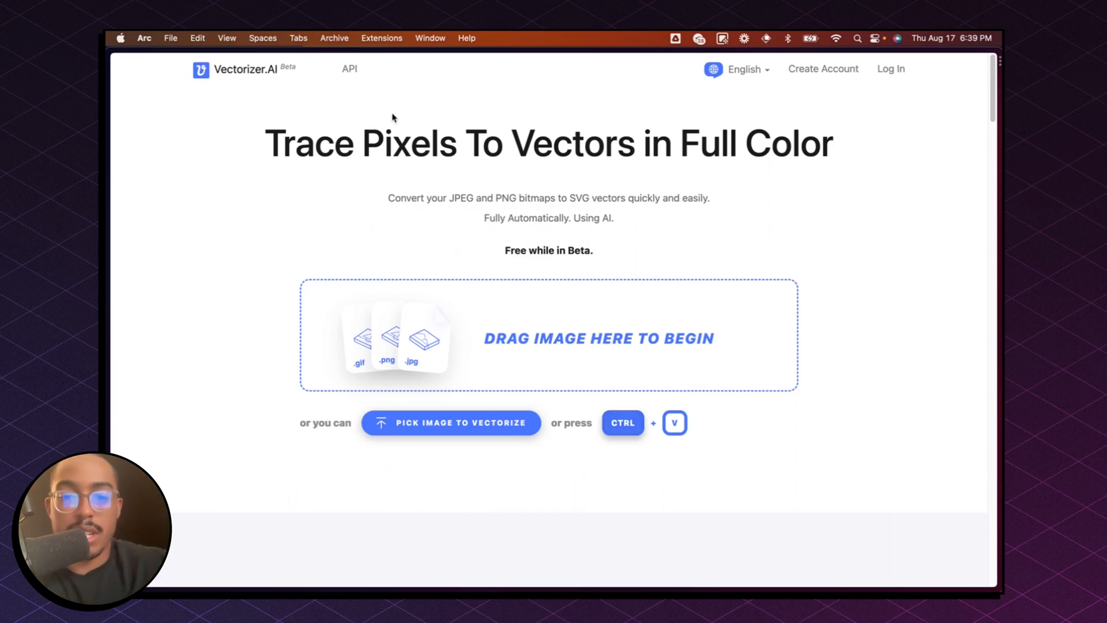
mouse_move(755, 377)
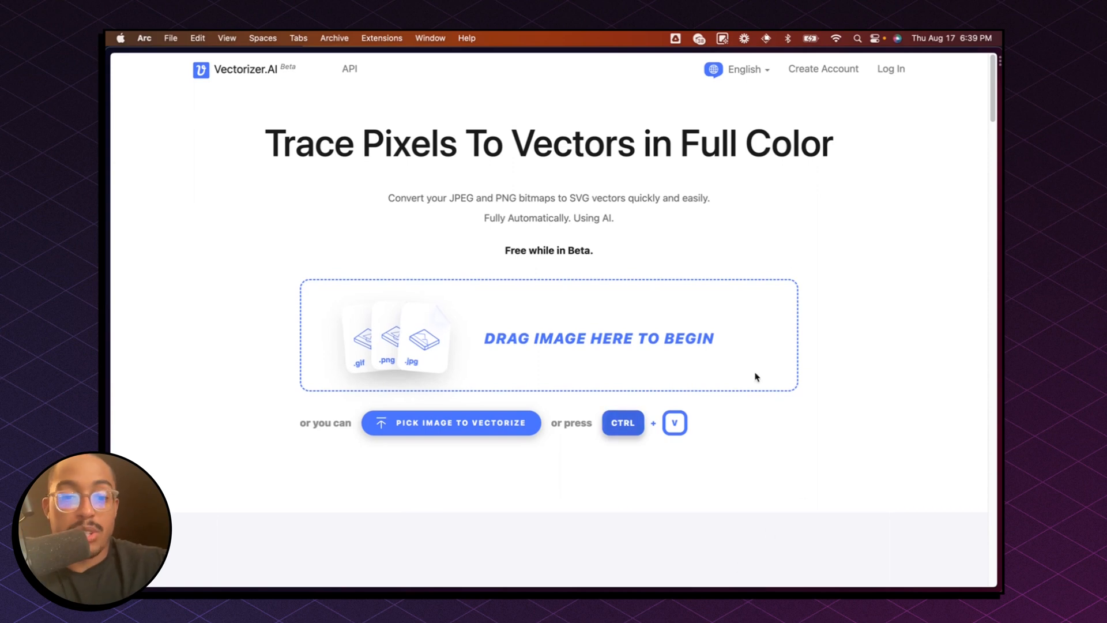
mouse_move(736, 530)
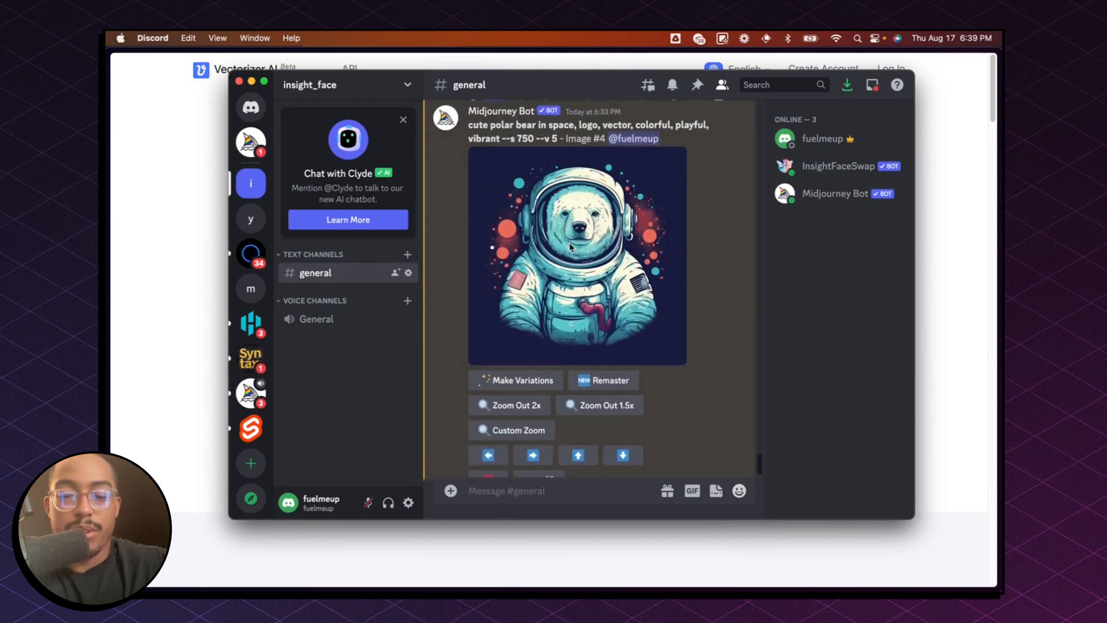
Start a Midjourney /imagine command and begin its prompt field.
type("/")
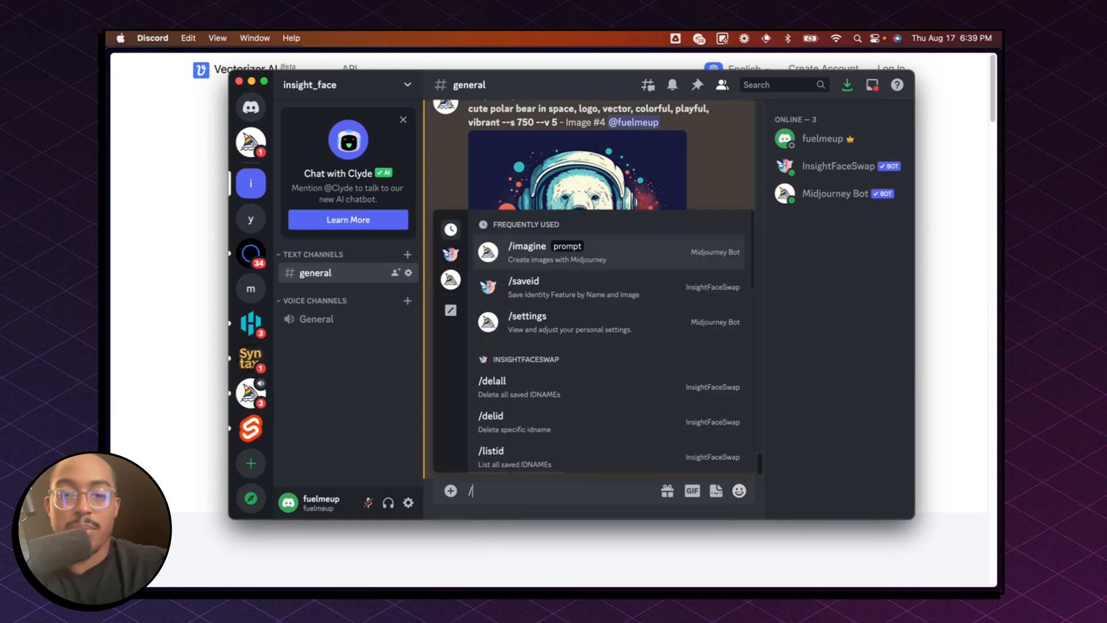
type("im")
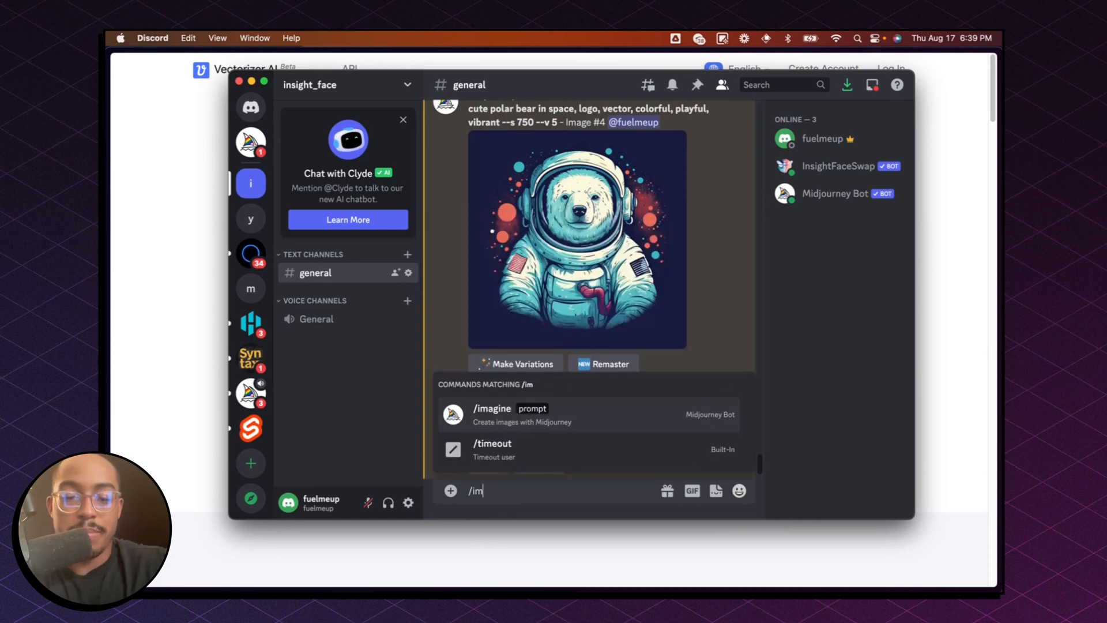
left_click(493, 415)
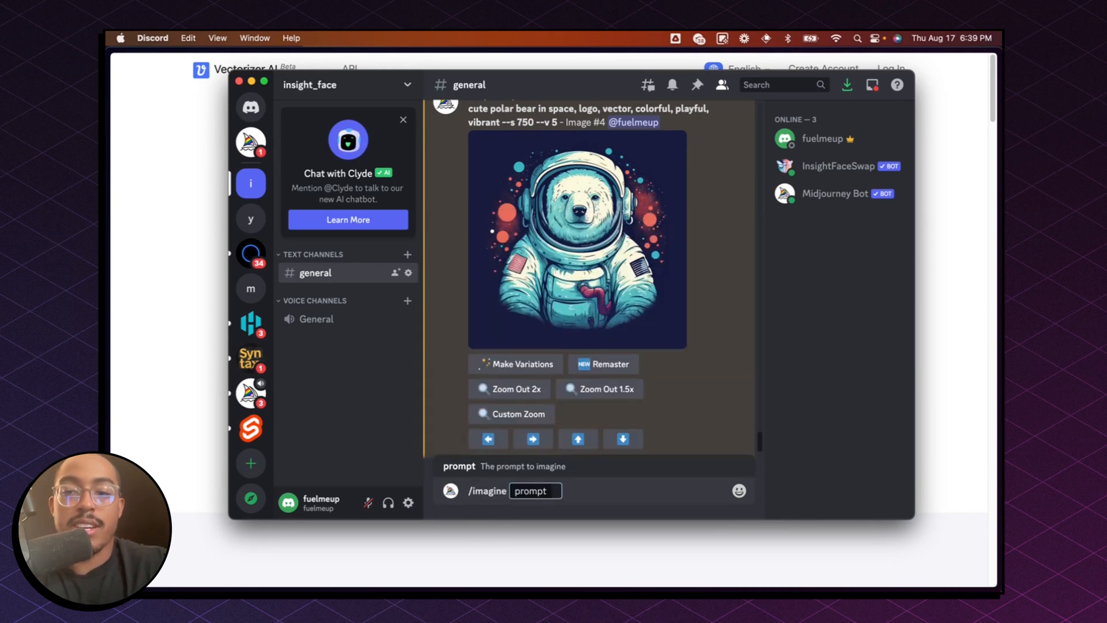
left_click(535, 491)
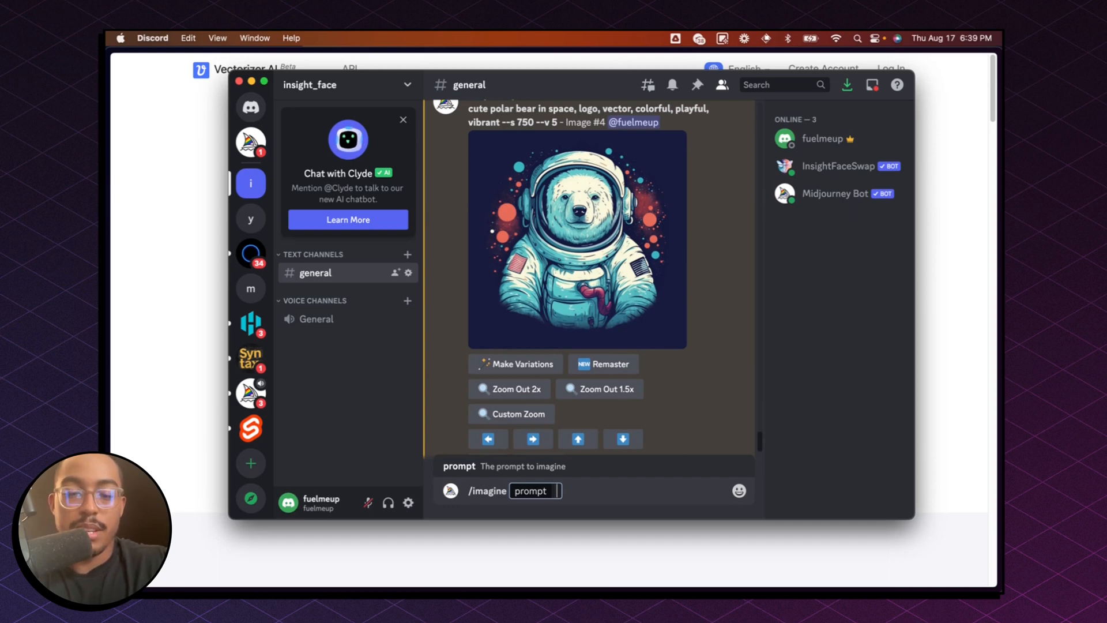
Describe a cute friendly otter drinking coffee as a vibrant, playful svg vector logo.
type("an otte")
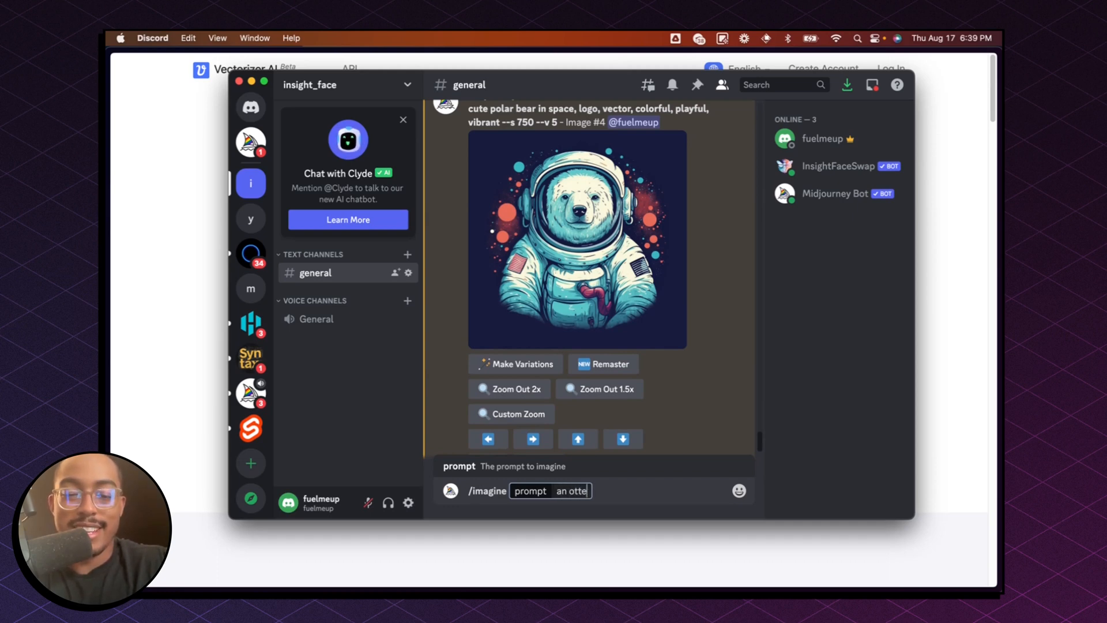
type("a cute friendly")
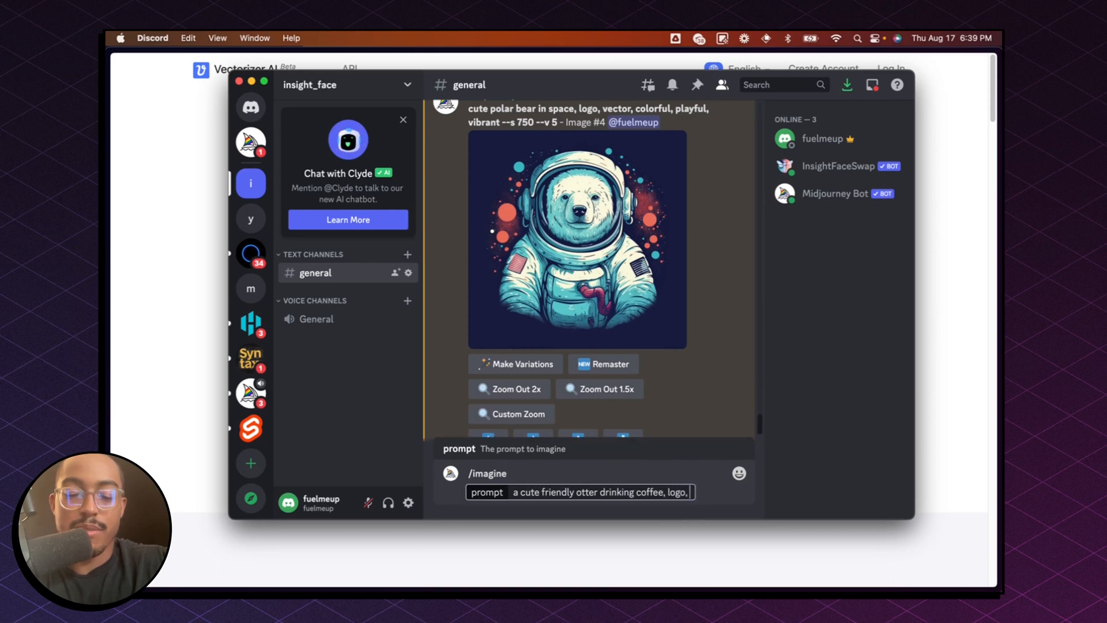
type("vibrant, p")
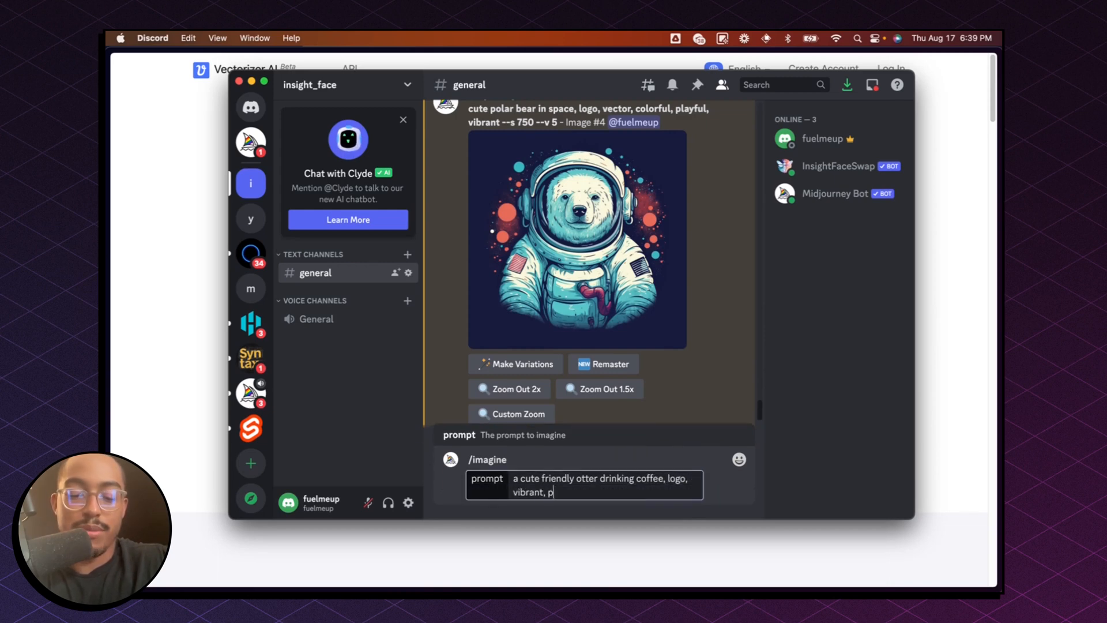
type("layful,")
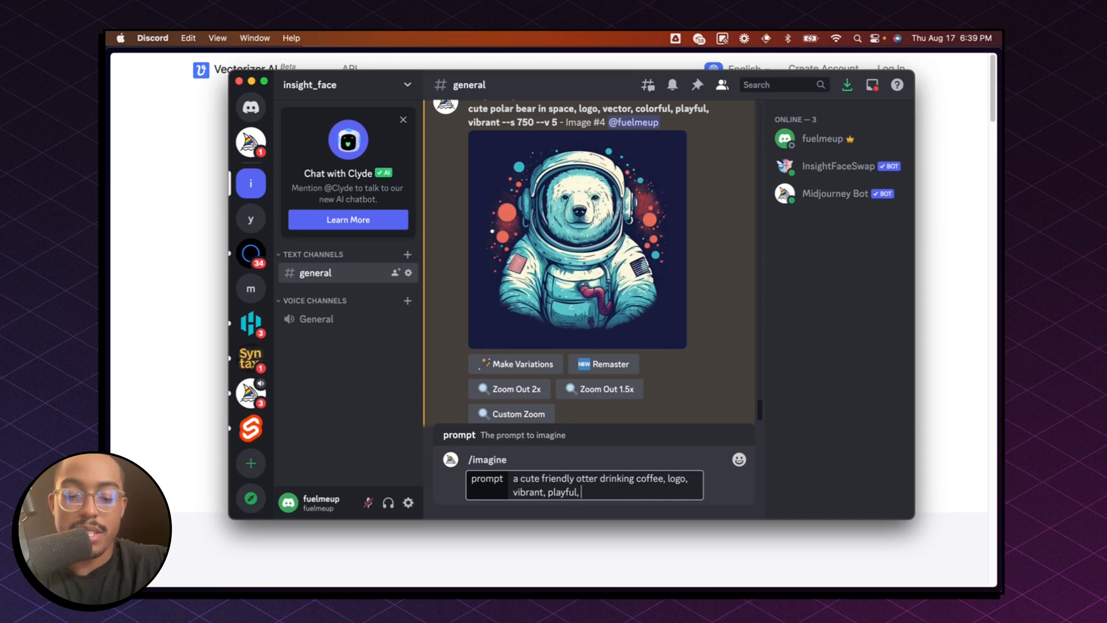
type("svg,")
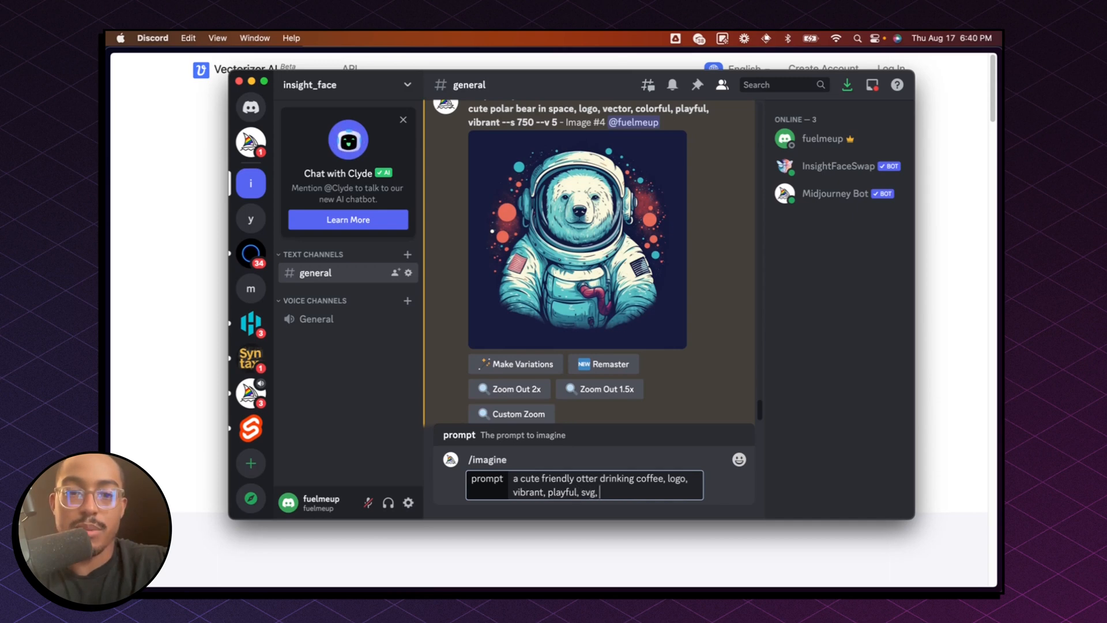
type("vector")
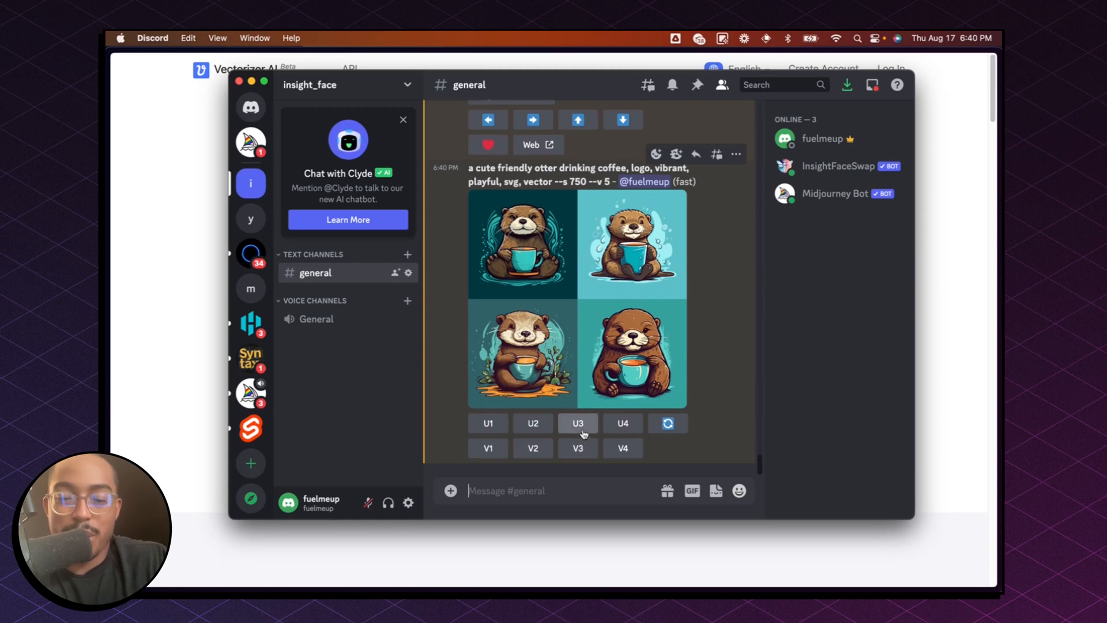
Upscale the third otter image from the Midjourney grid with U3.
left_click(577, 423)
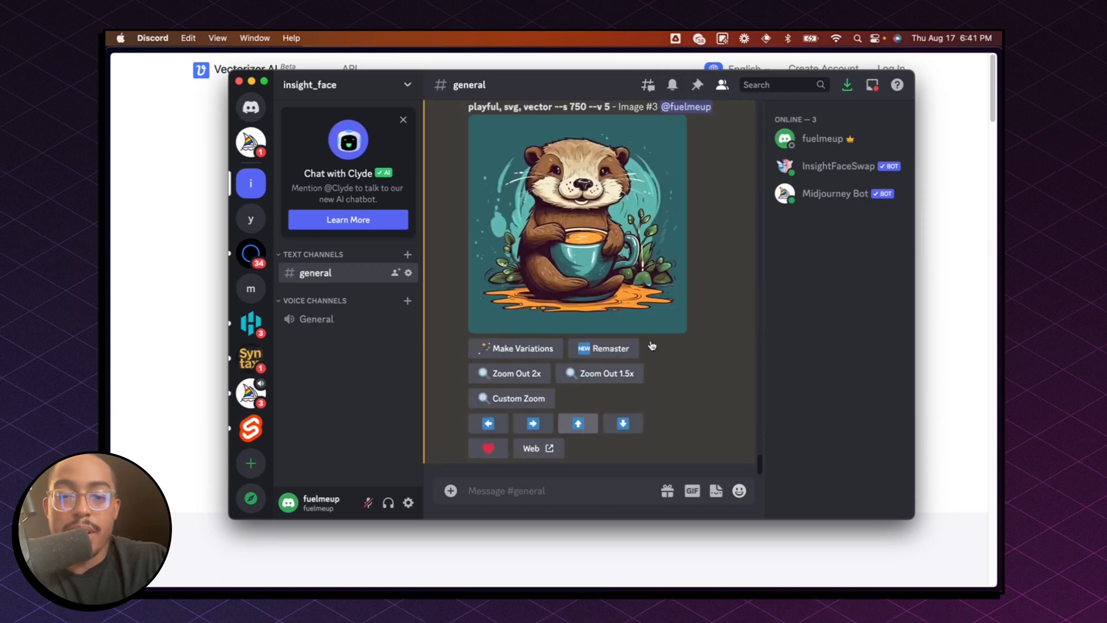
View the upscaled otter image at full size in Arc and save it to Downloads.
left_click(576, 222)
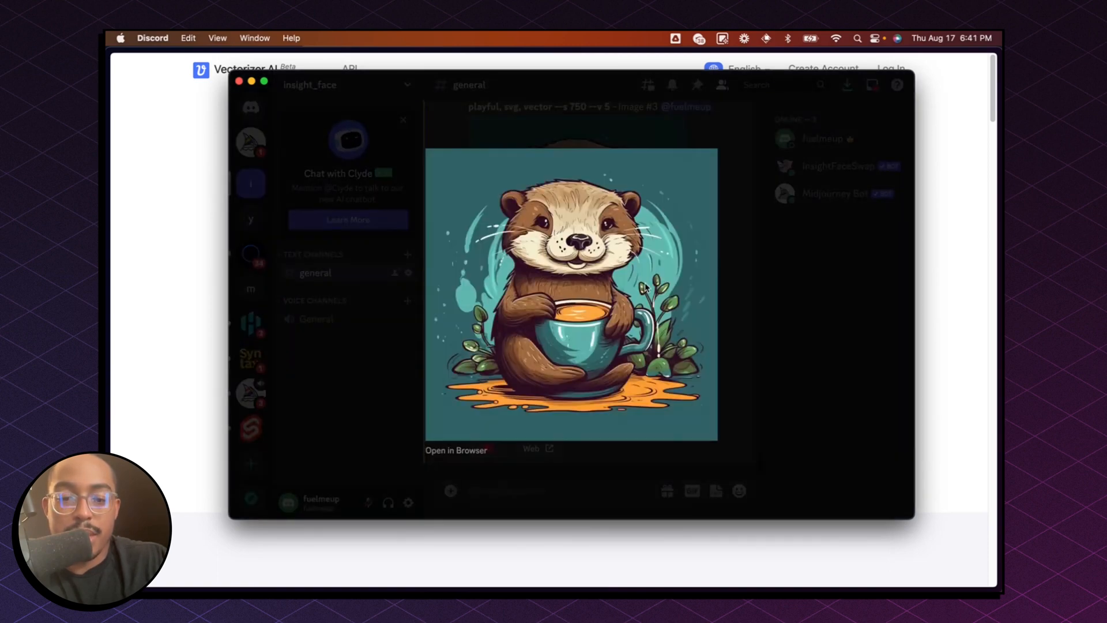
left_click(455, 450)
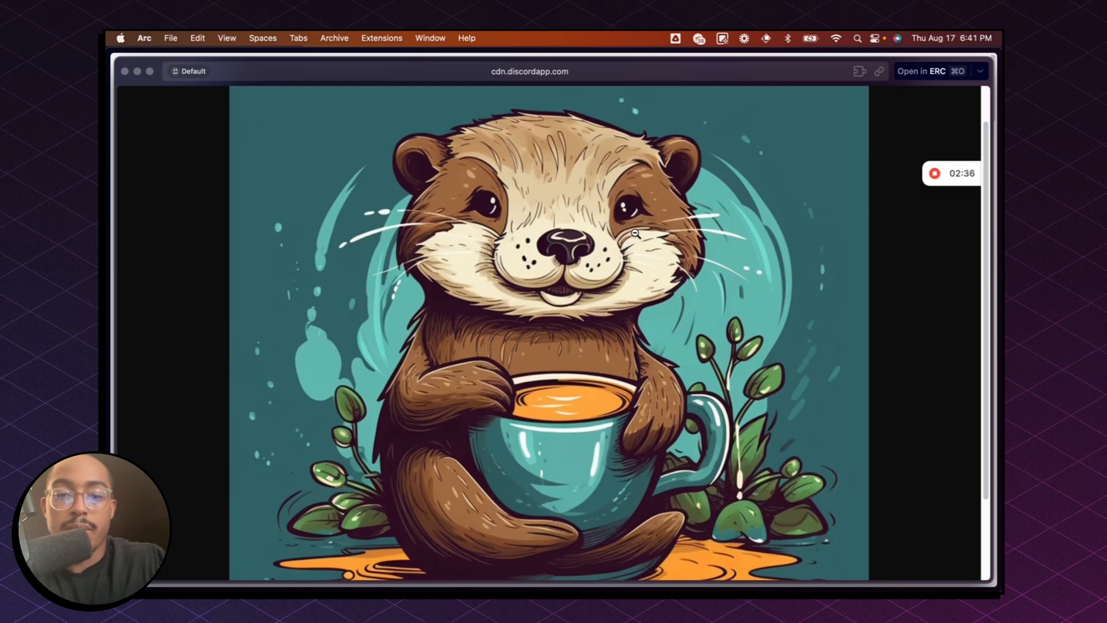
mouse_move(629, 191)
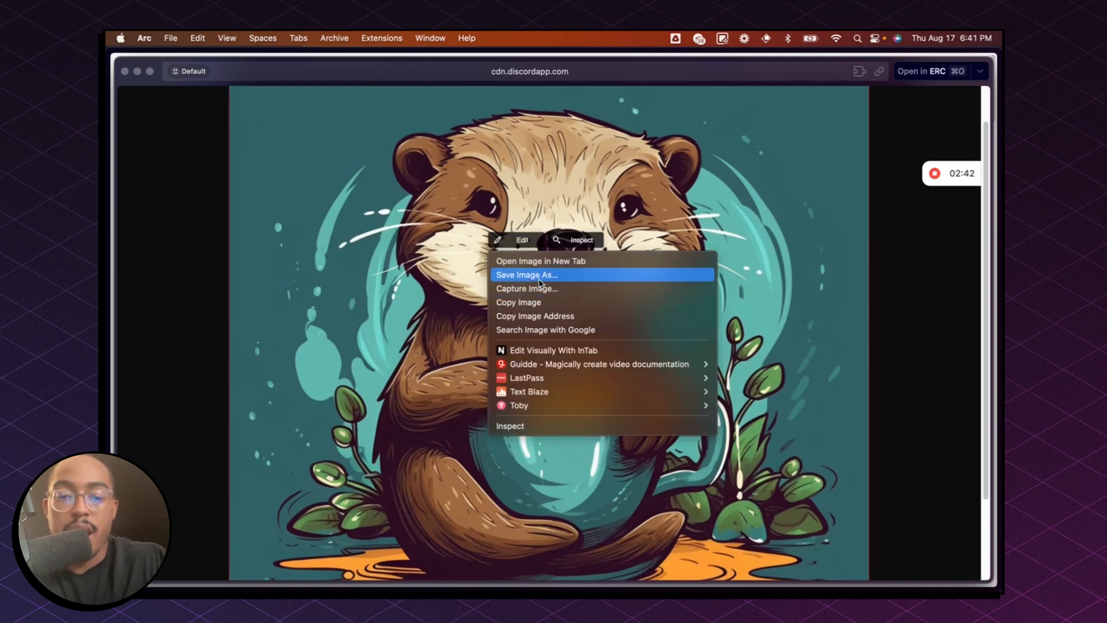
left_click(525, 274)
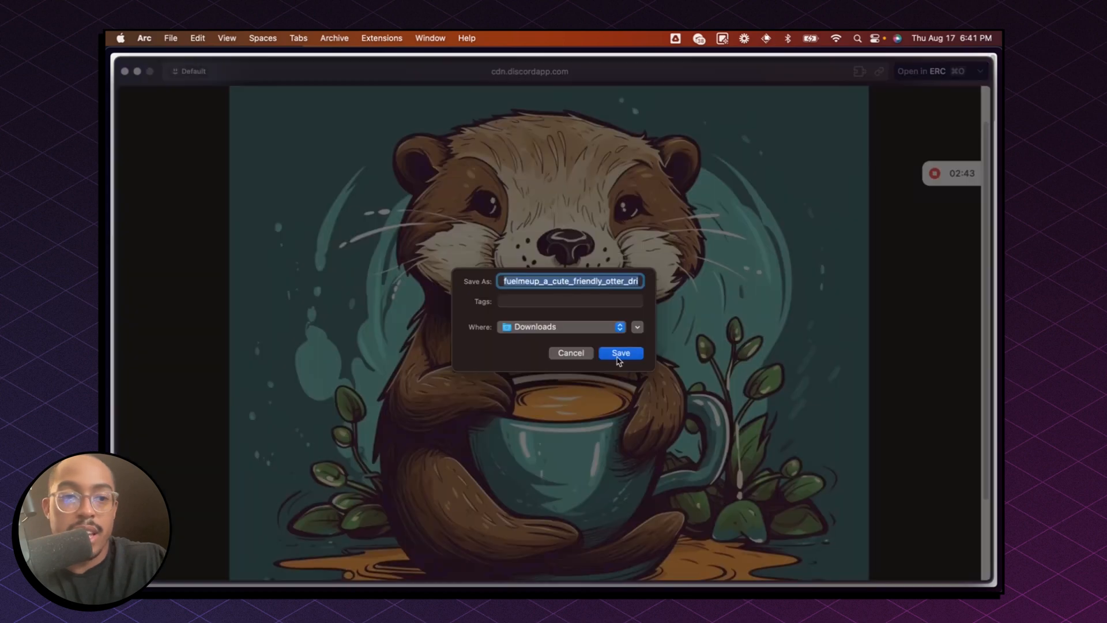
left_click(621, 353)
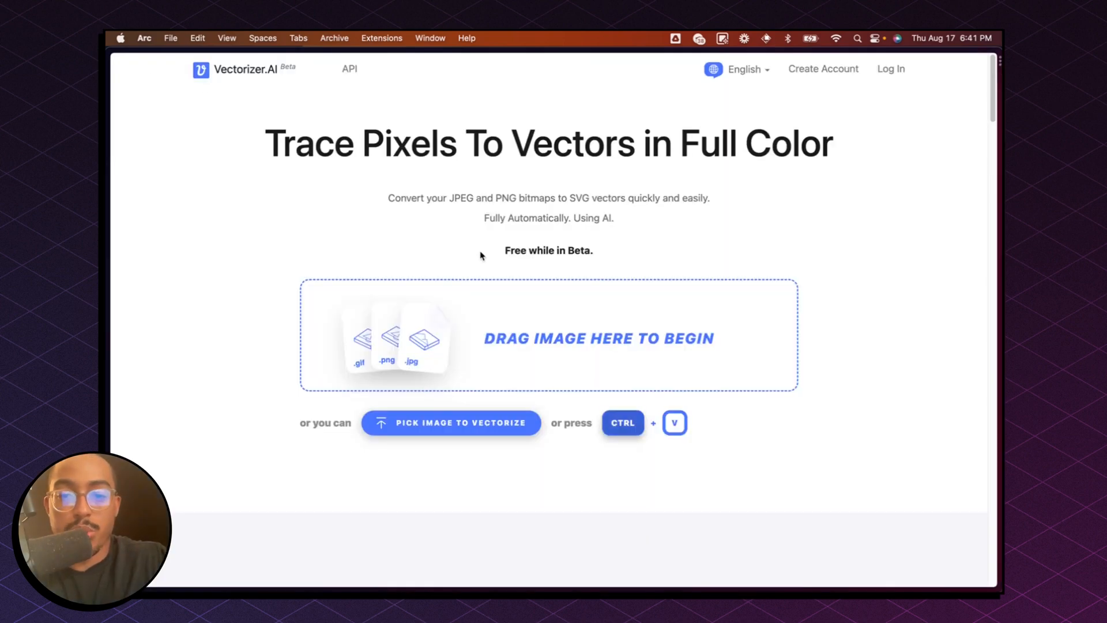
mouse_move(737, 253)
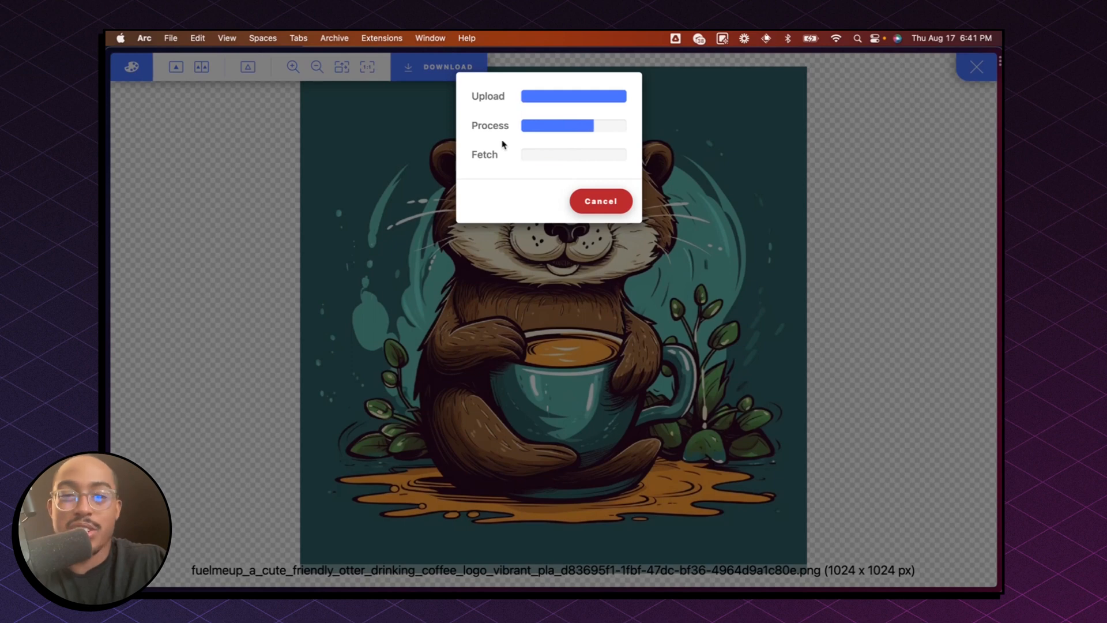
mouse_move(442, 279)
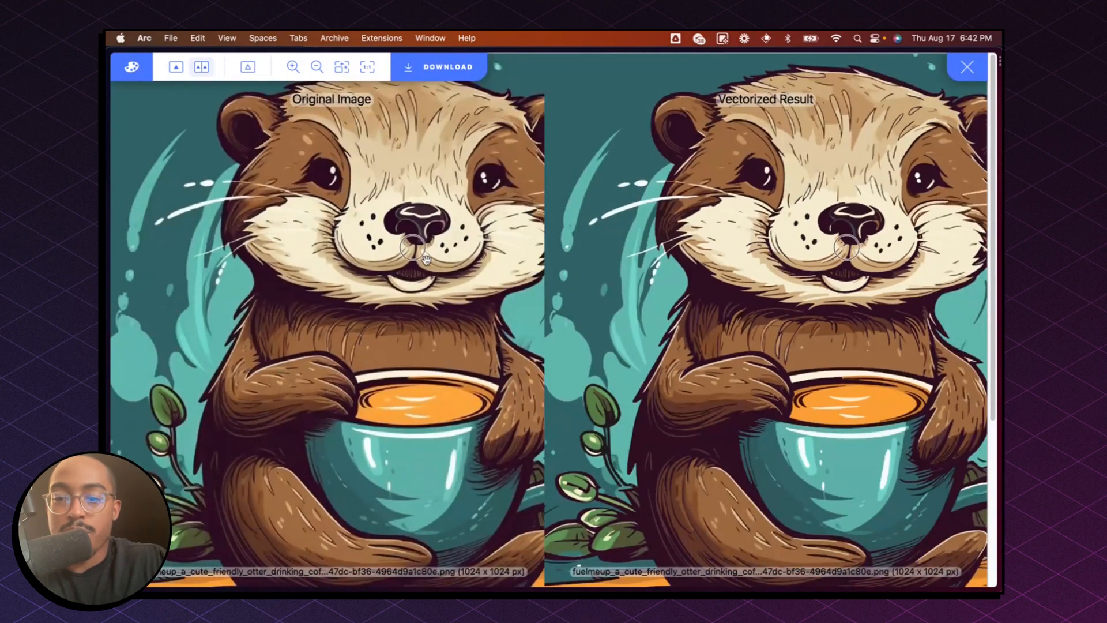
left_click(292, 67)
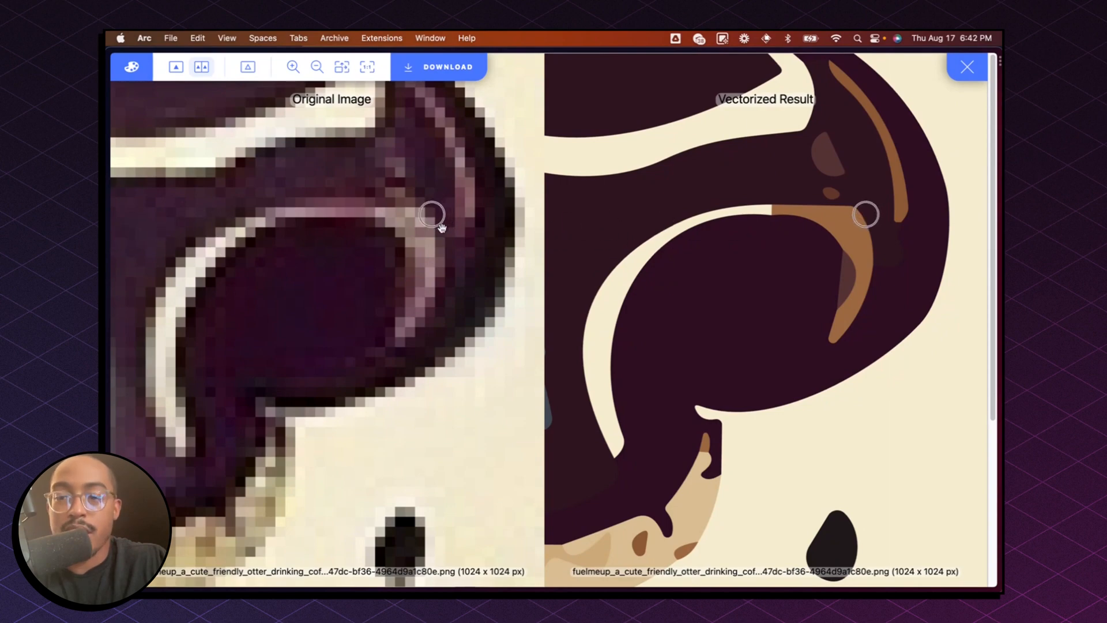
left_click(316, 67)
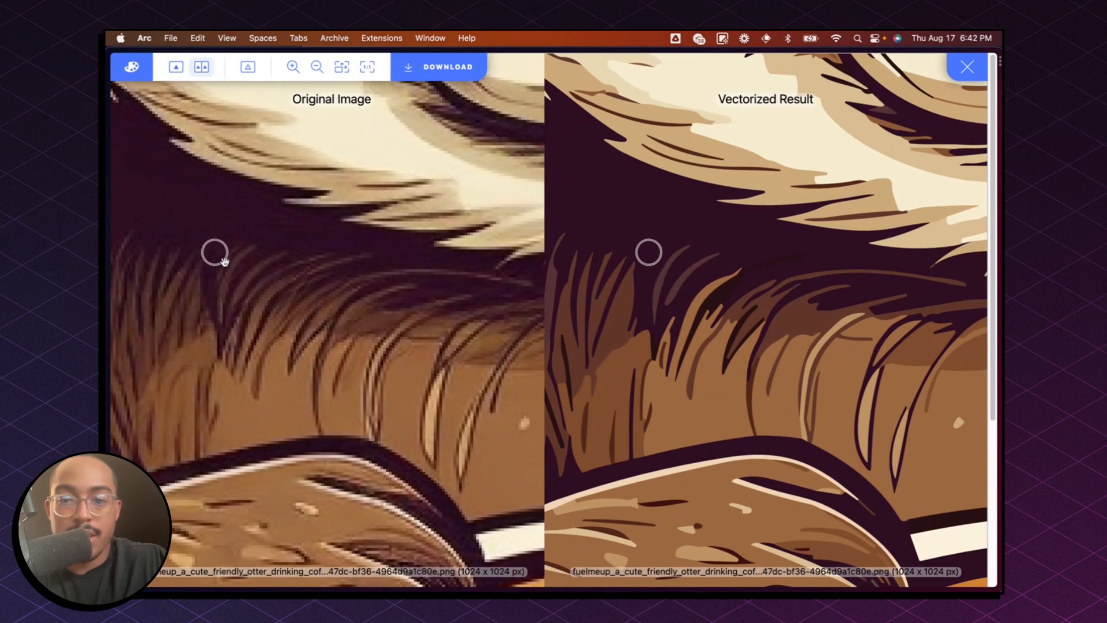
mouse_move(387, 291)
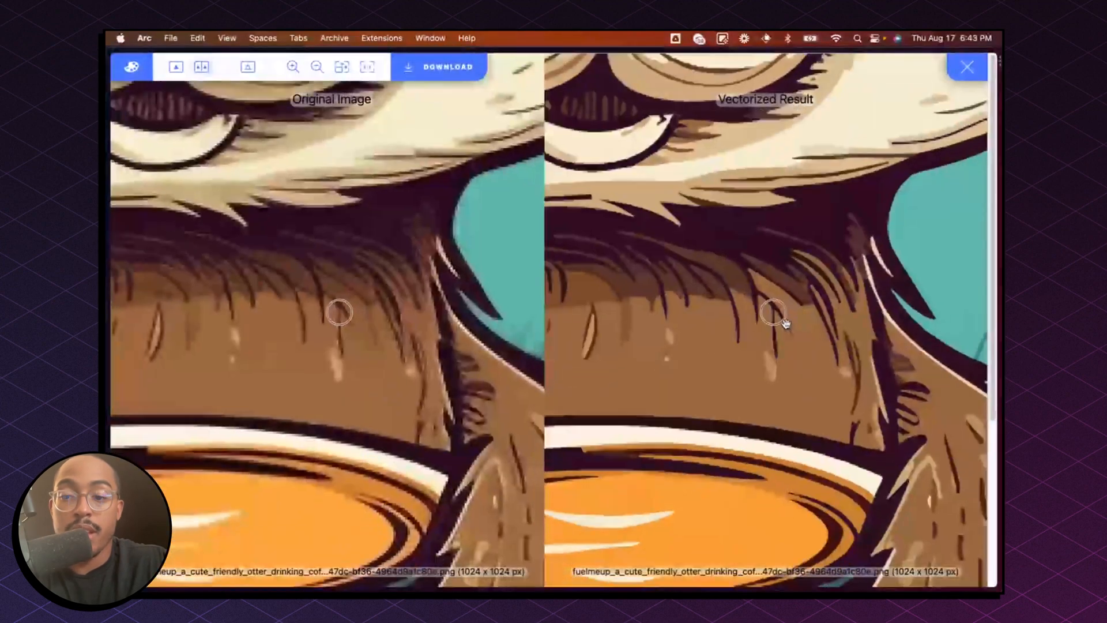
left_click(341, 67)
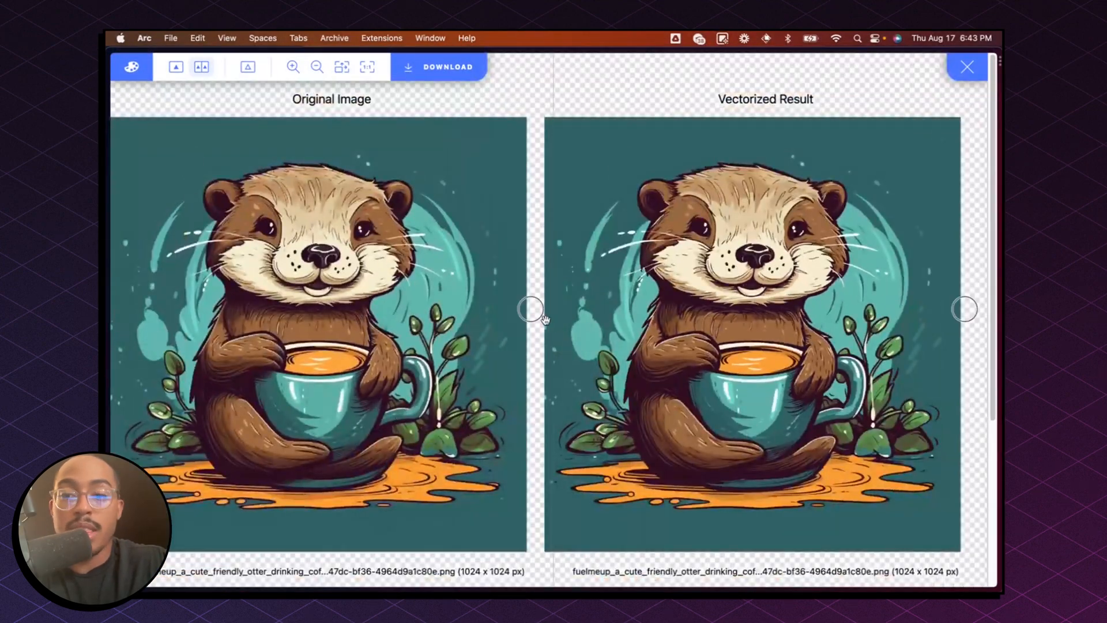
Show the download options for the vectorized otter with SVG as the file format.
left_click(448, 67)
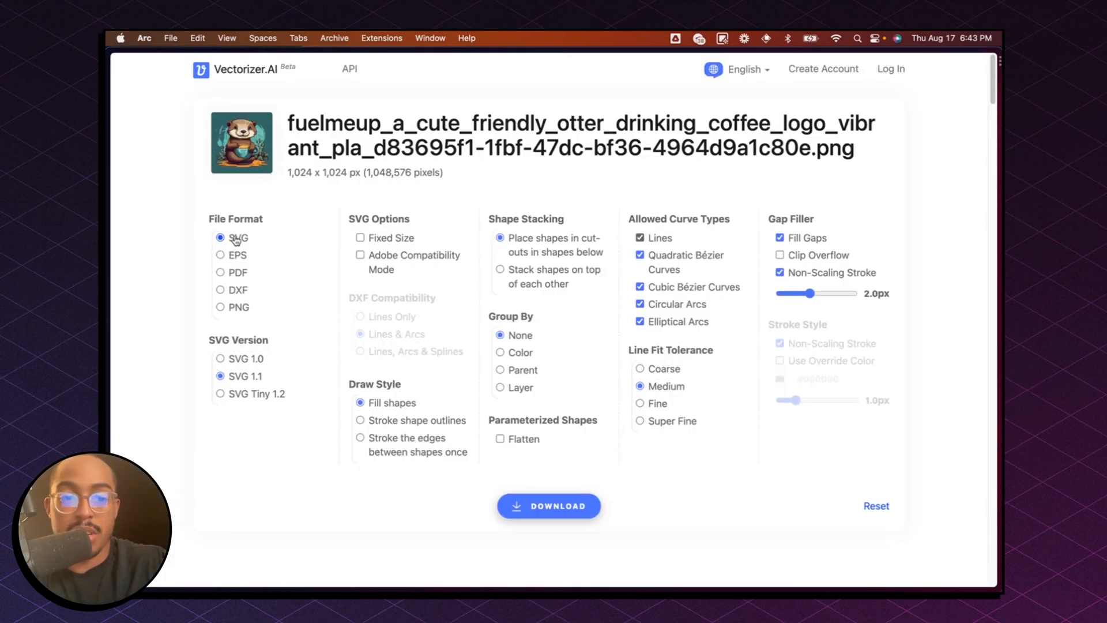
mouse_move(240, 260)
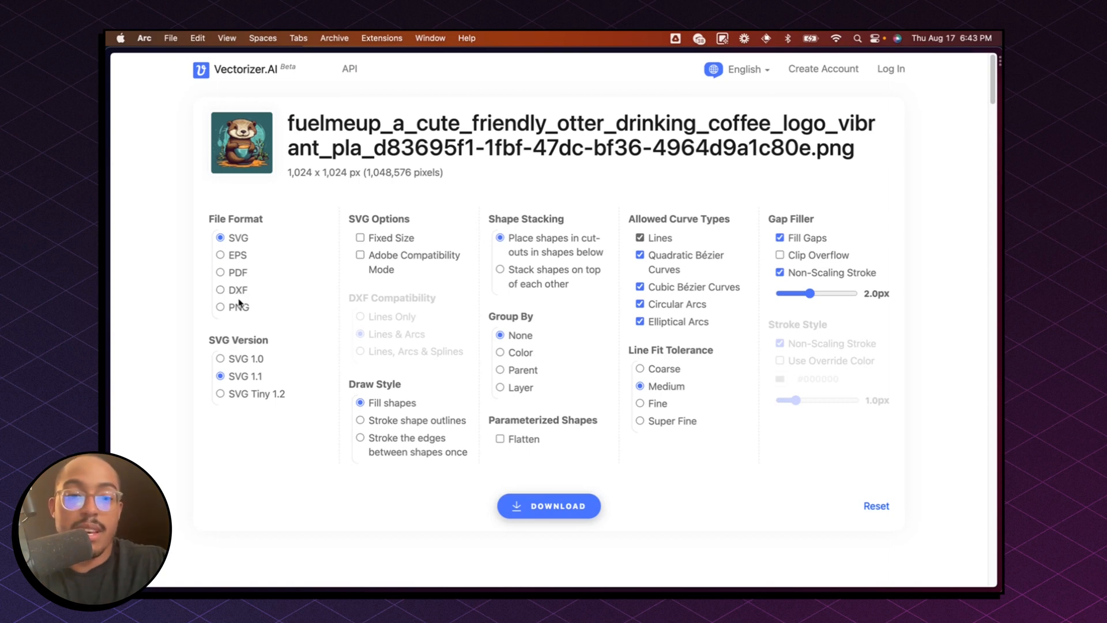
mouse_move(575, 526)
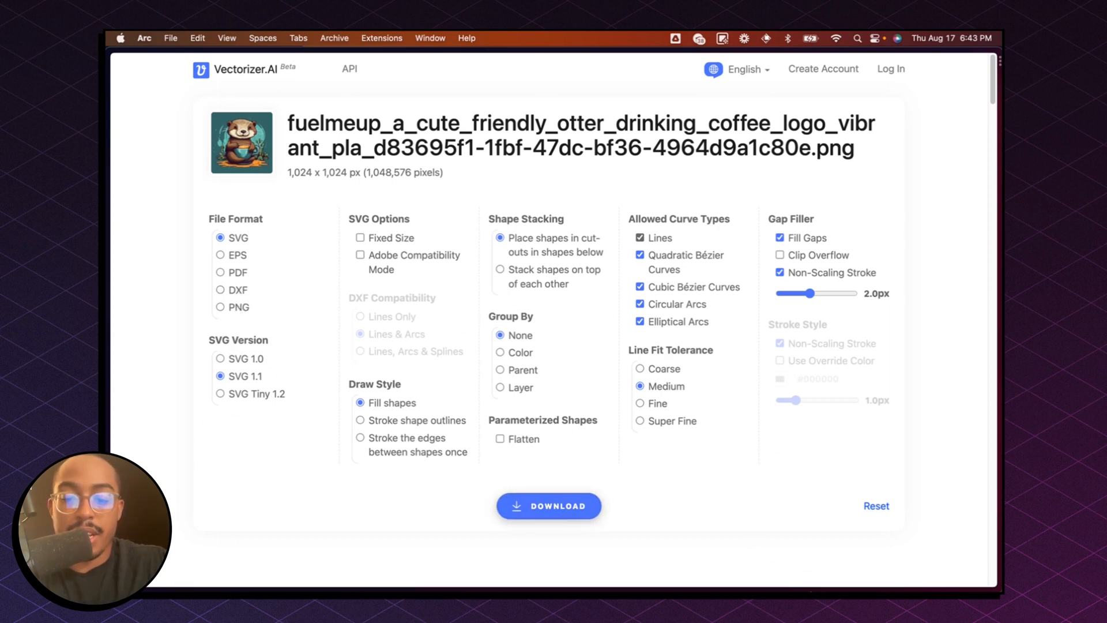
mouse_move(605, 394)
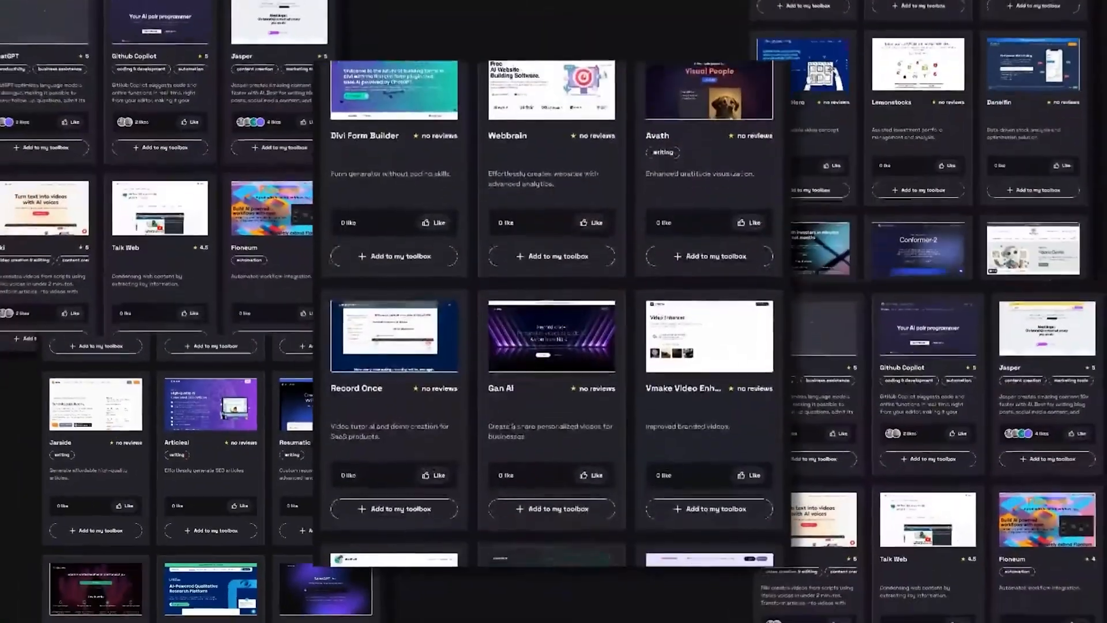
scroll("down", 3)
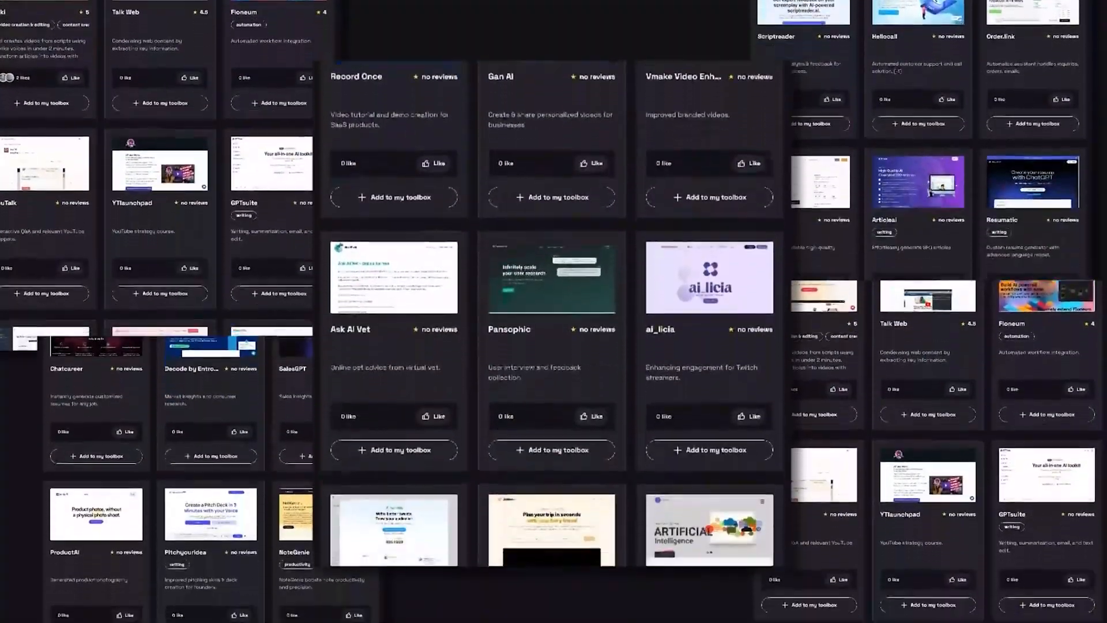